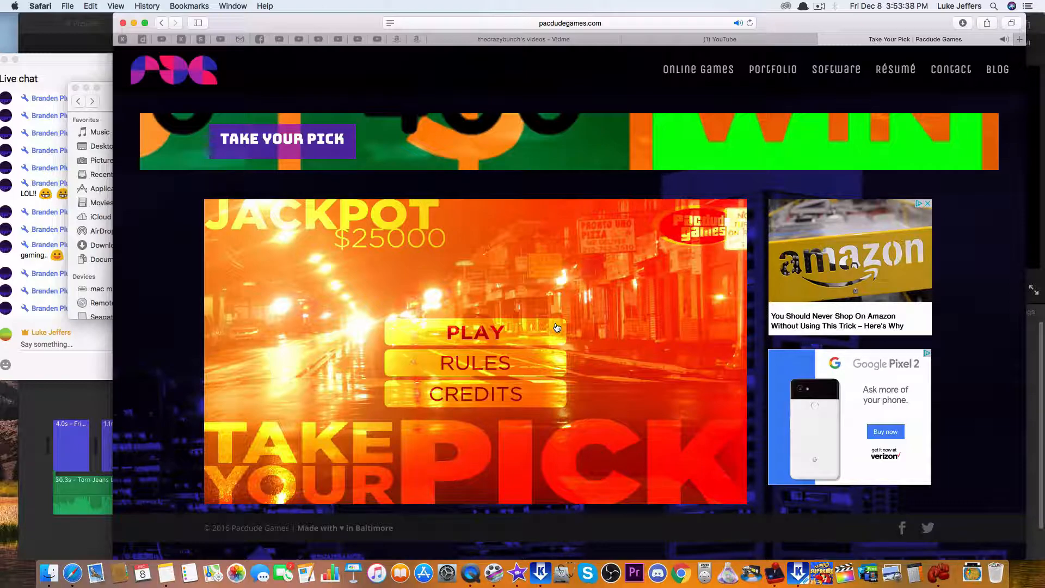
Step: Play a round of Take Your Pick, raising the title-screen jackpot to $30,000
{"action": "left_click", "coordinate": [475, 333]}
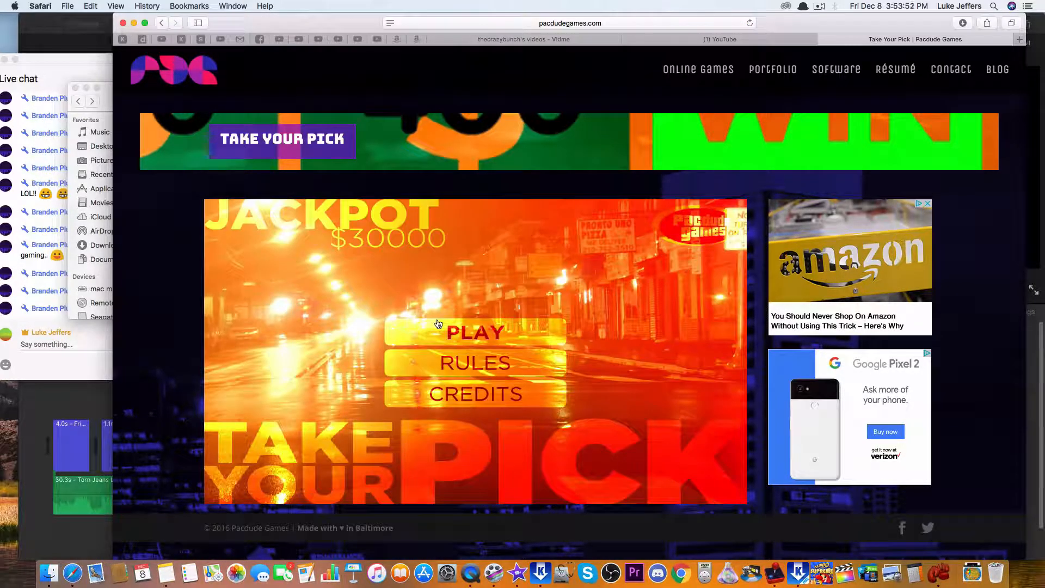
Step: Win a round at $60,000, then bring up the YouTube editor for the outtake video
{"action": "left_click", "coordinate": [474, 332]}
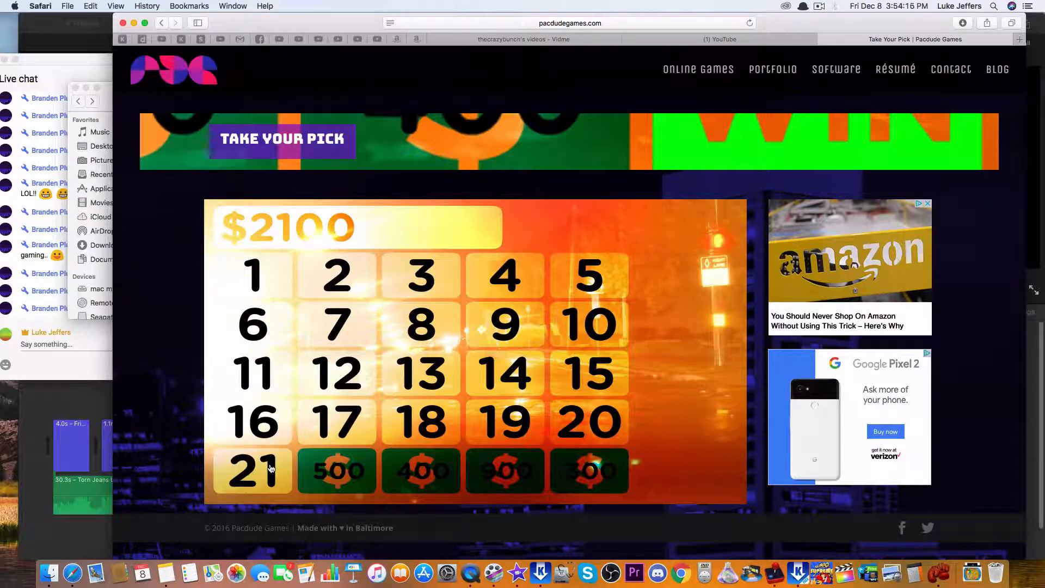
{"action": "left_click", "coordinate": [252, 470]}
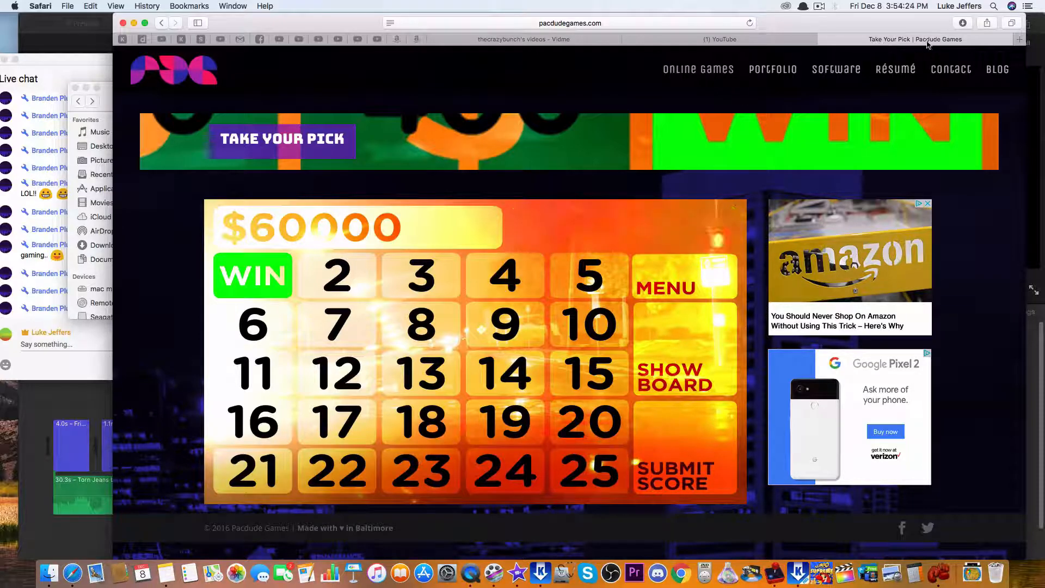
{"action": "left_click", "coordinate": [719, 38]}
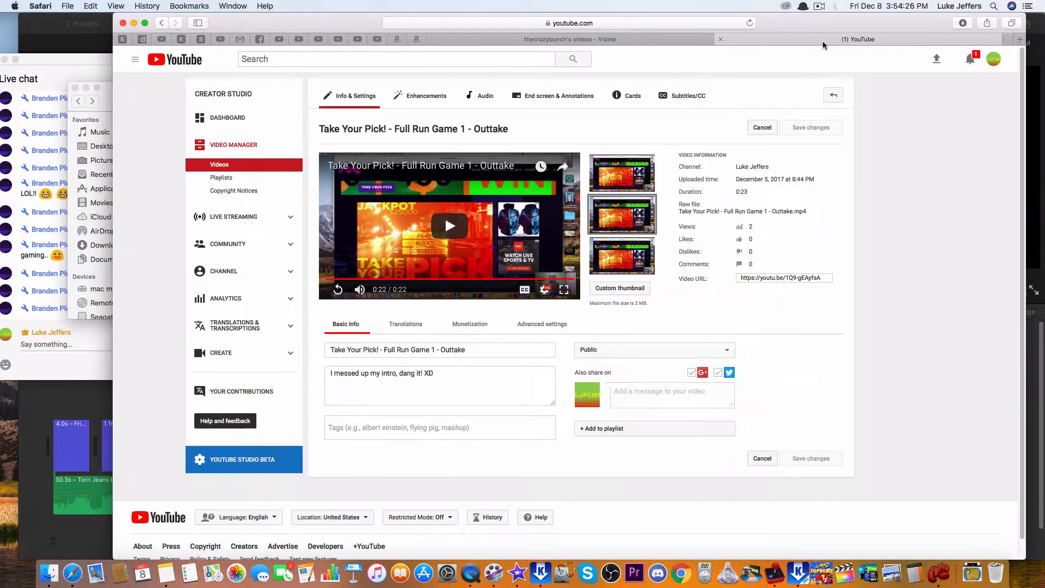